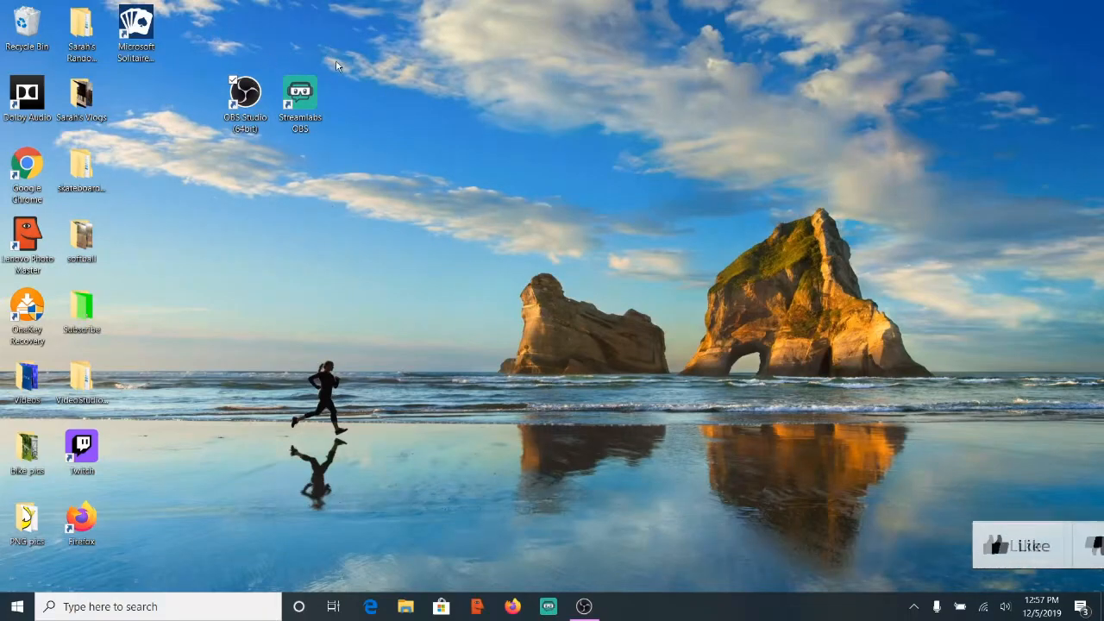
mouse_move(216, 342)
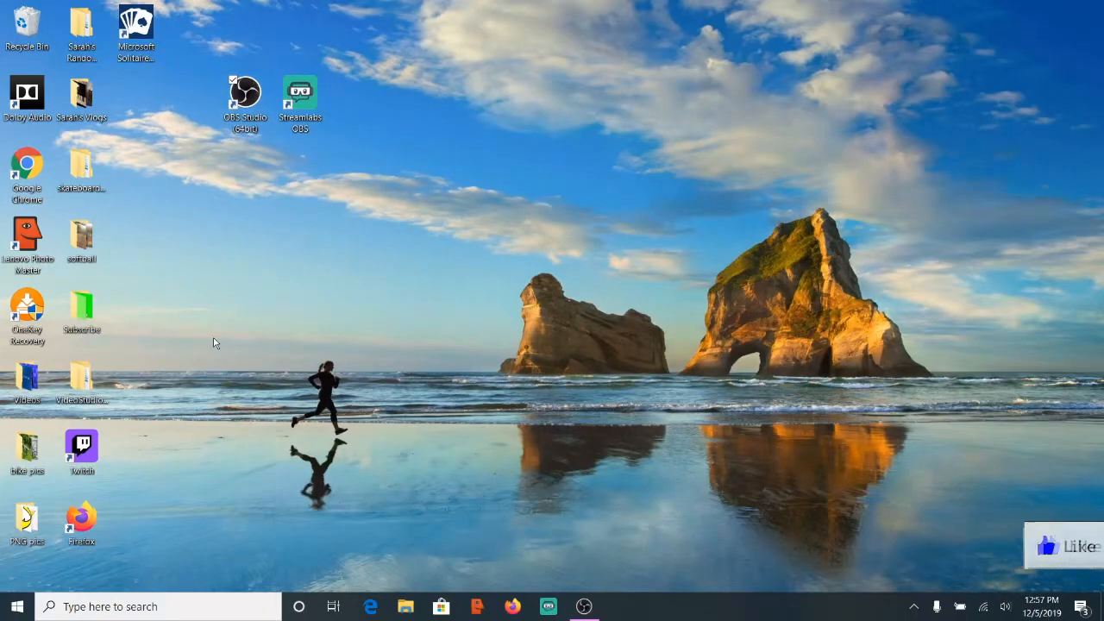
Open the Streamlabs OBS shortcut's file location from the Start menu.
left_click(17, 606)
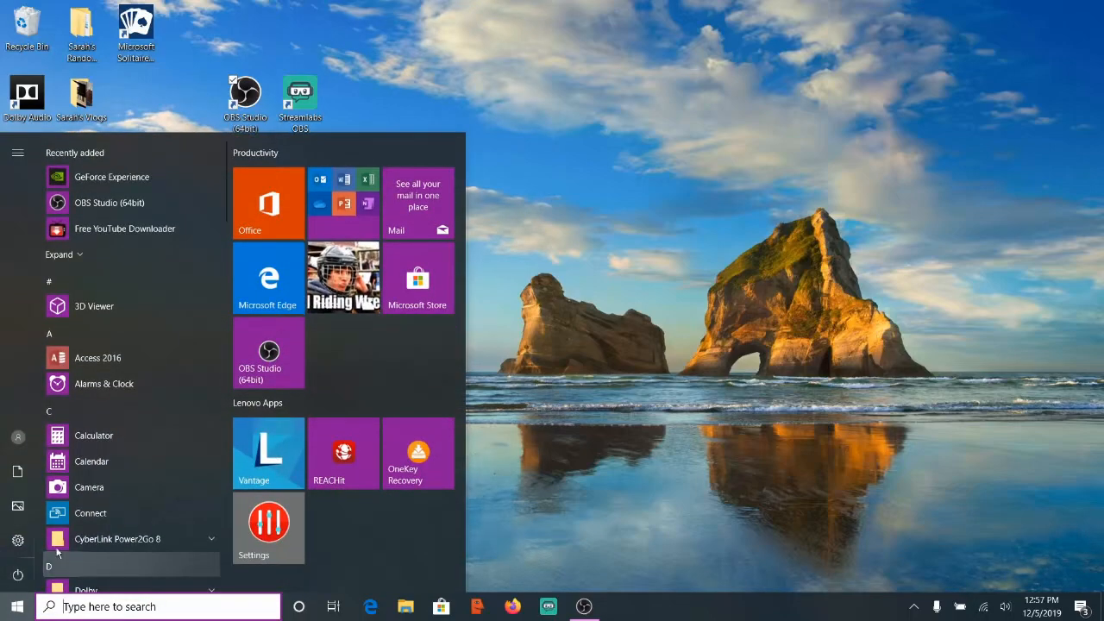
scroll("down", 3)
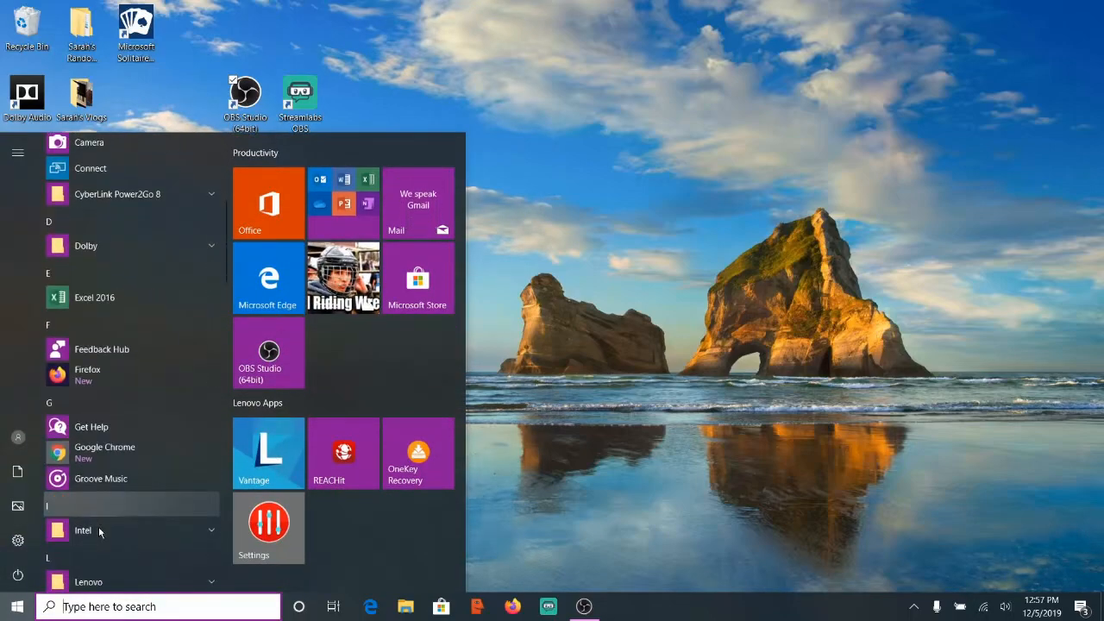
right_click(104, 314)
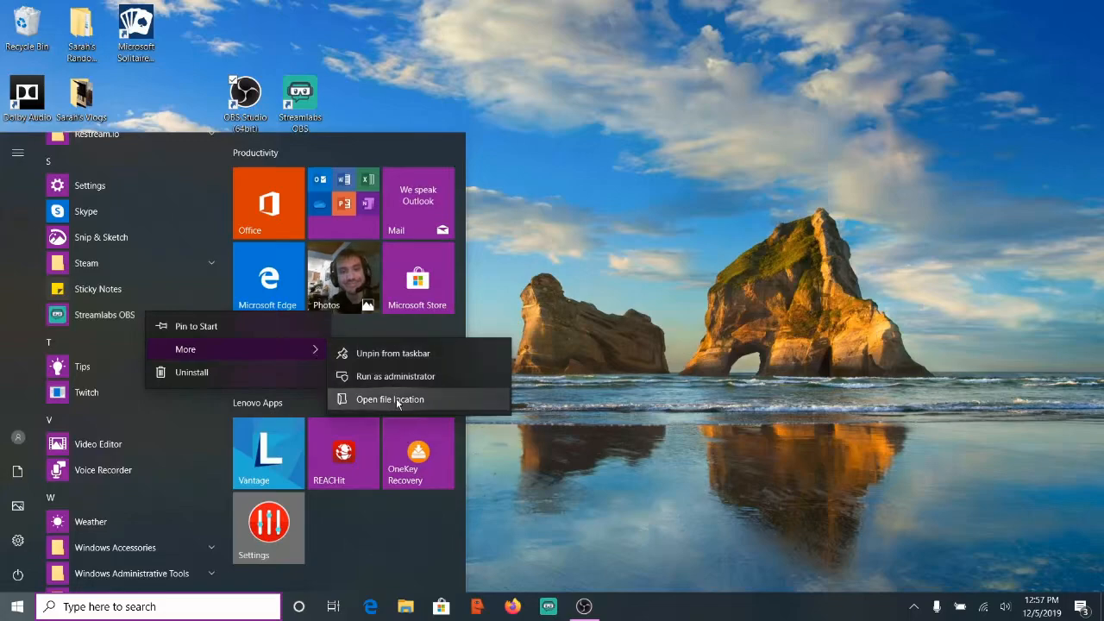
left_click(389, 399)
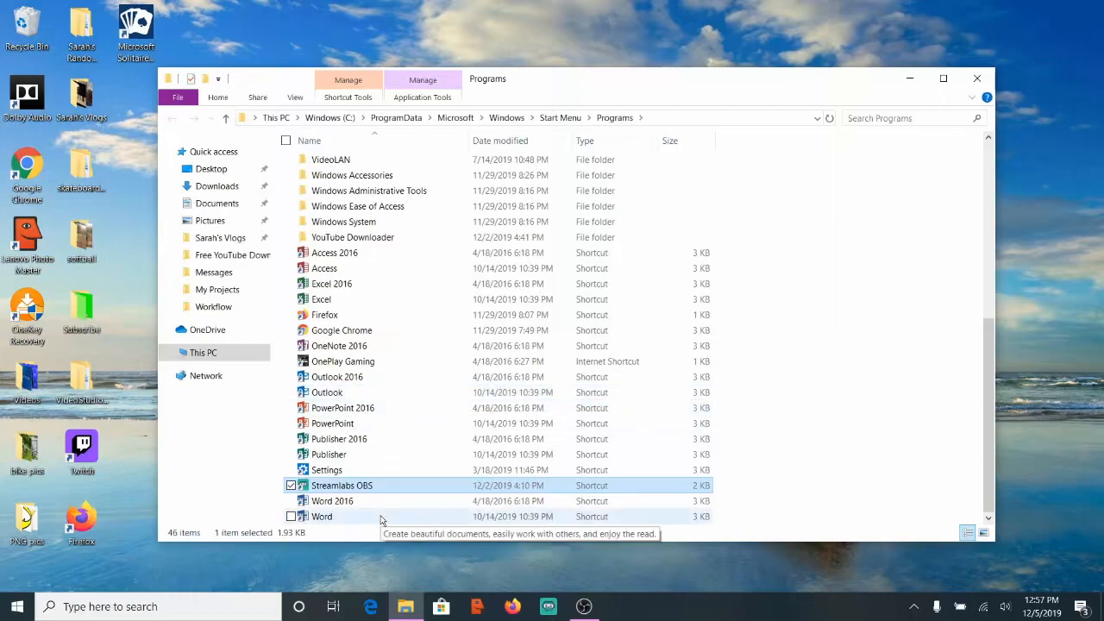
mouse_move(380, 490)
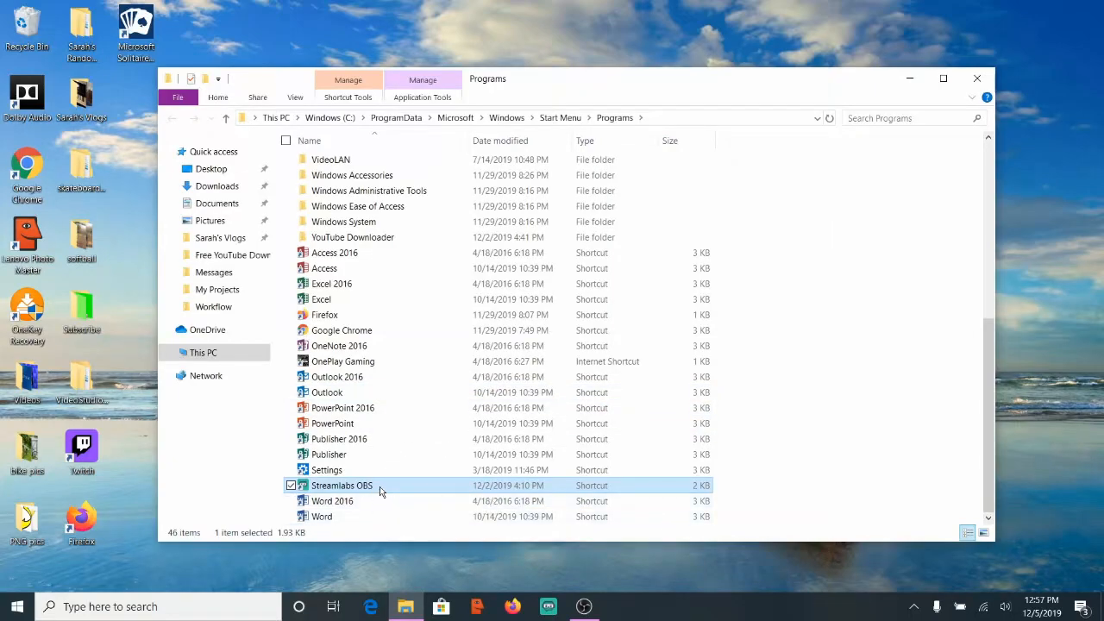
Check the Streamlabs OBS shortcut's options, then close the Programs folder window.
right_click(342, 485)
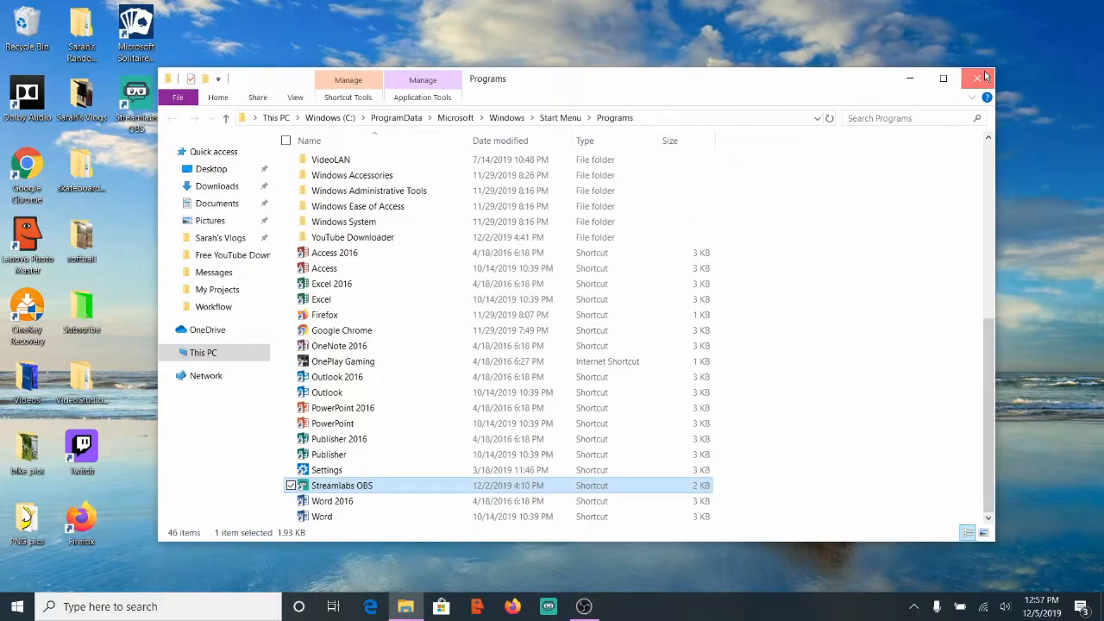
left_click(983, 79)
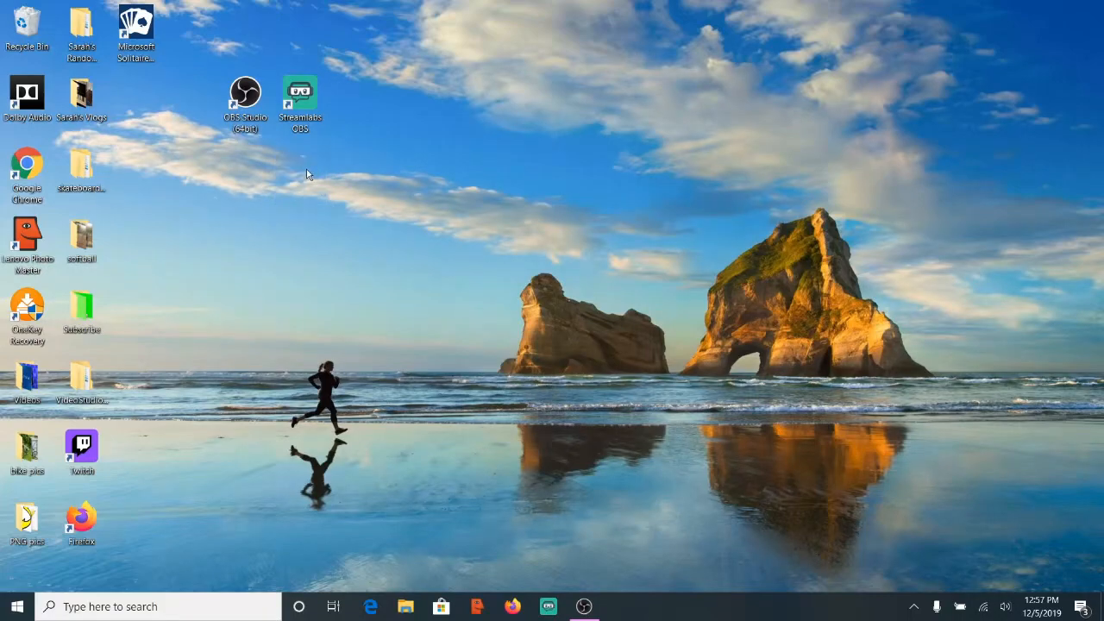
mouse_move(302, 165)
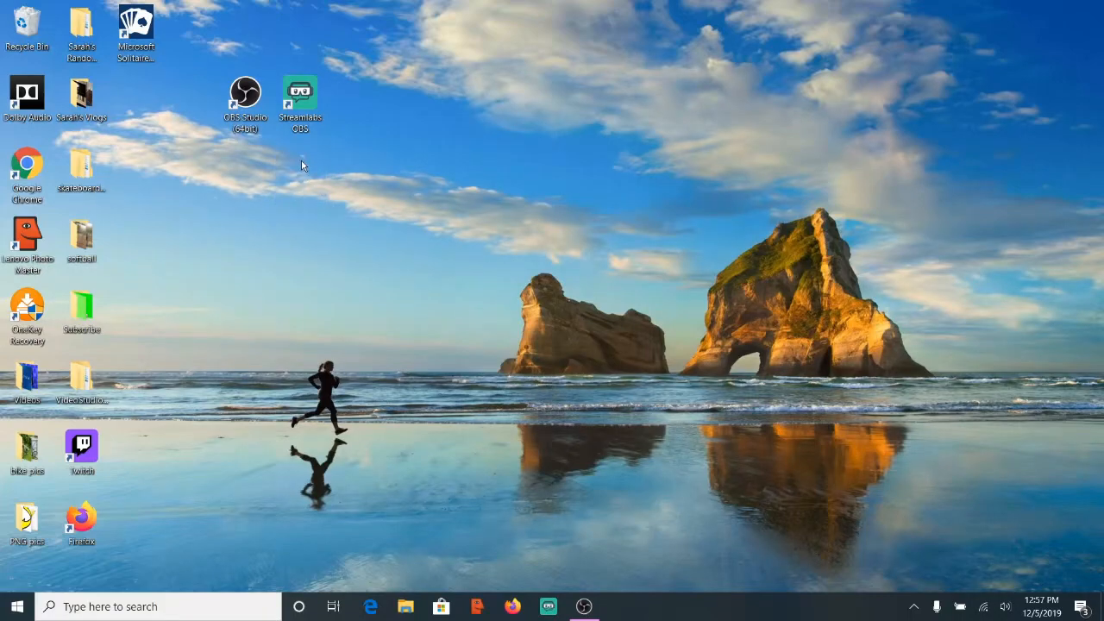
Run the Streamlabs OBS desktop shortcut with Integrated graphics (default).
left_click(299, 95)
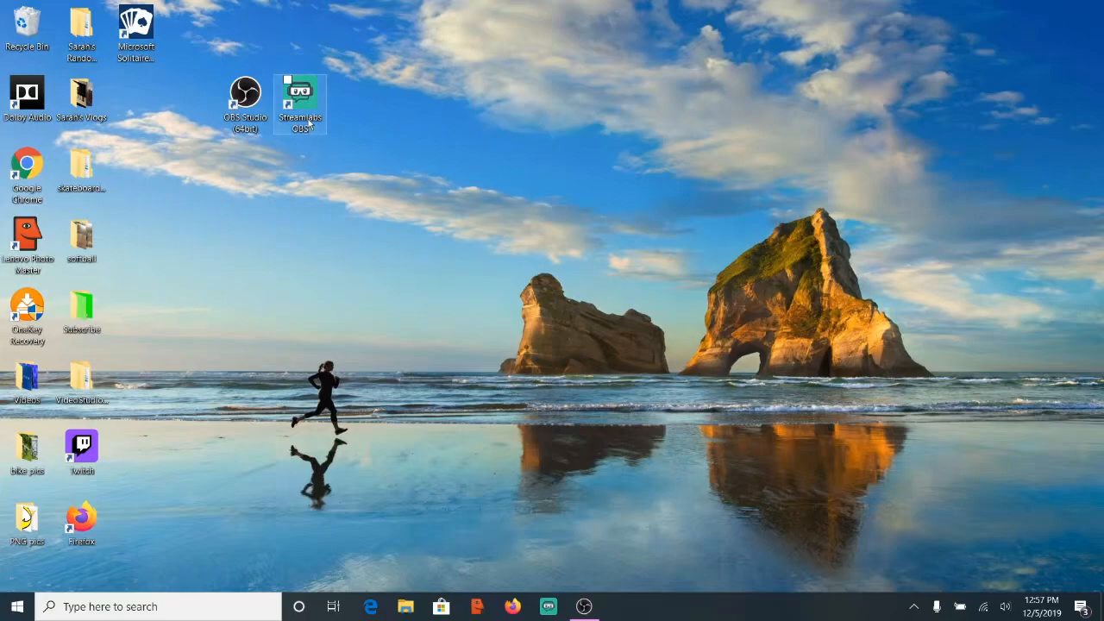
right_click(300, 103)
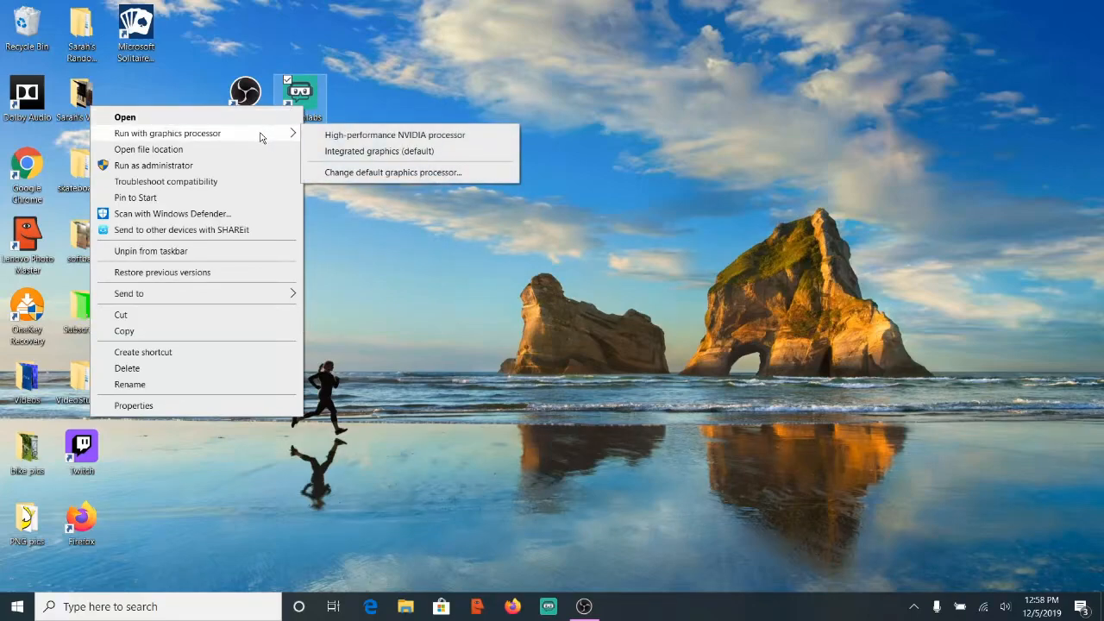
mouse_move(380, 151)
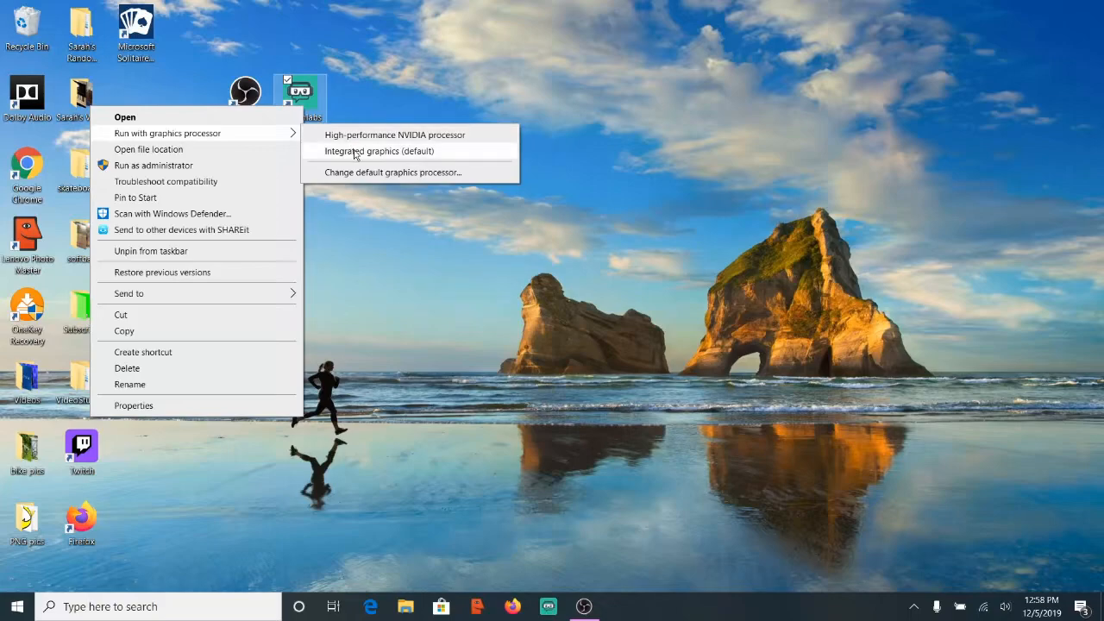
mouse_move(449, 159)
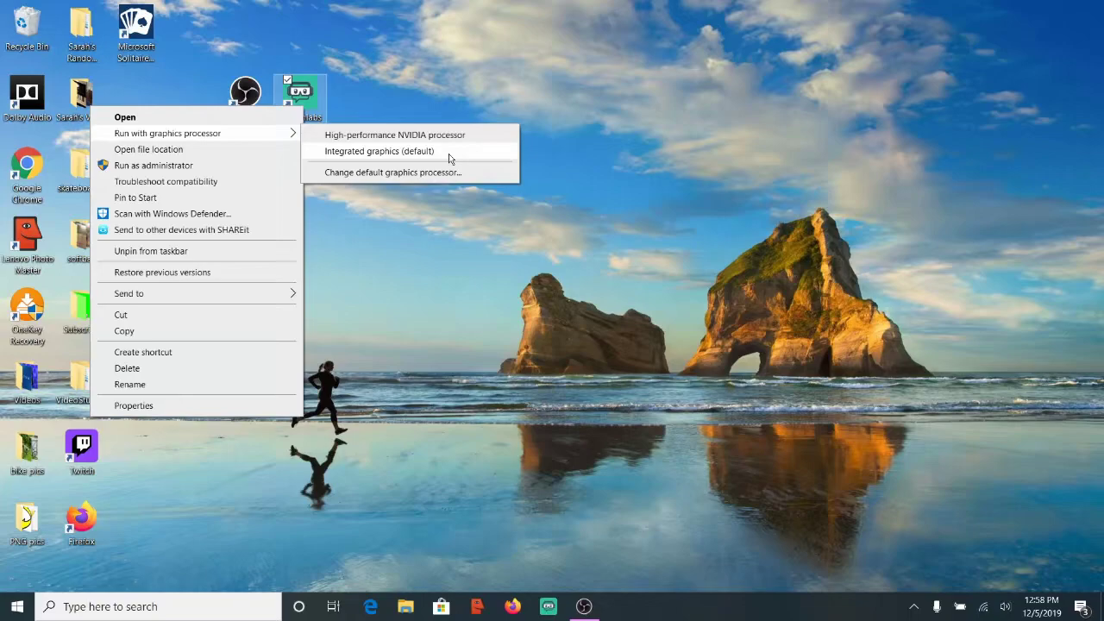
left_click(449, 159)
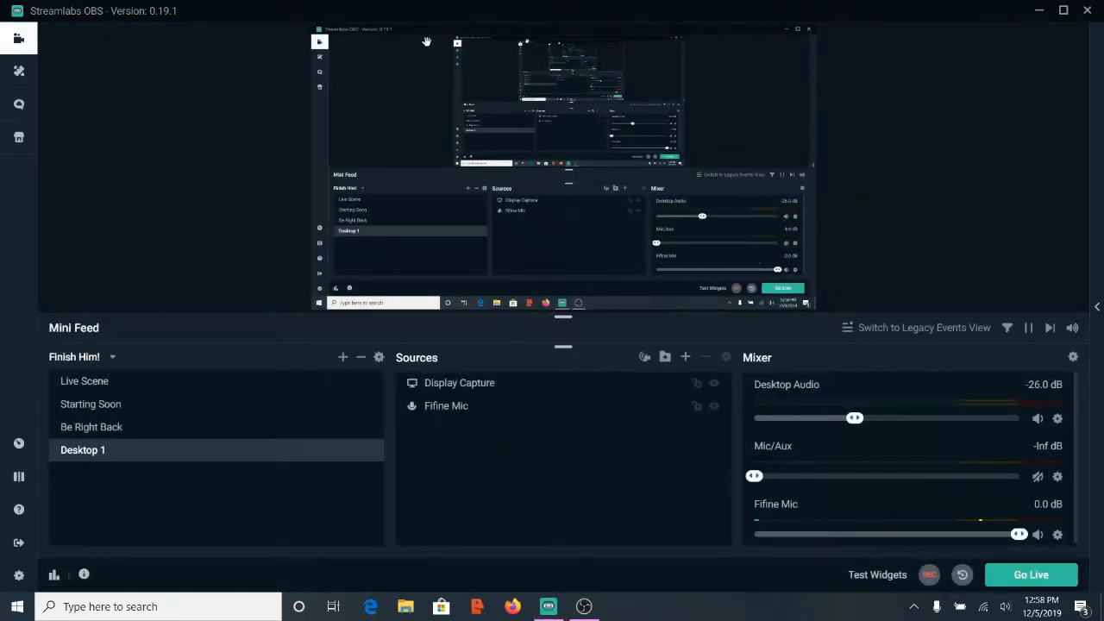
mouse_move(481, 239)
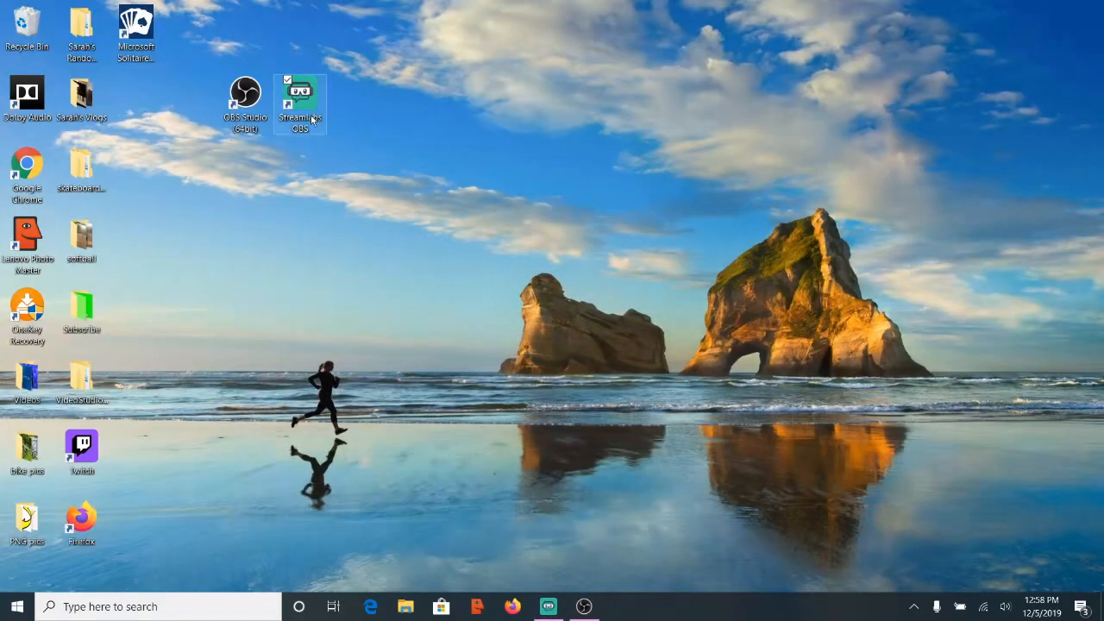
Choose Change default graphics processor from the Streamlabs OBS shortcut's options.
right_click(299, 102)
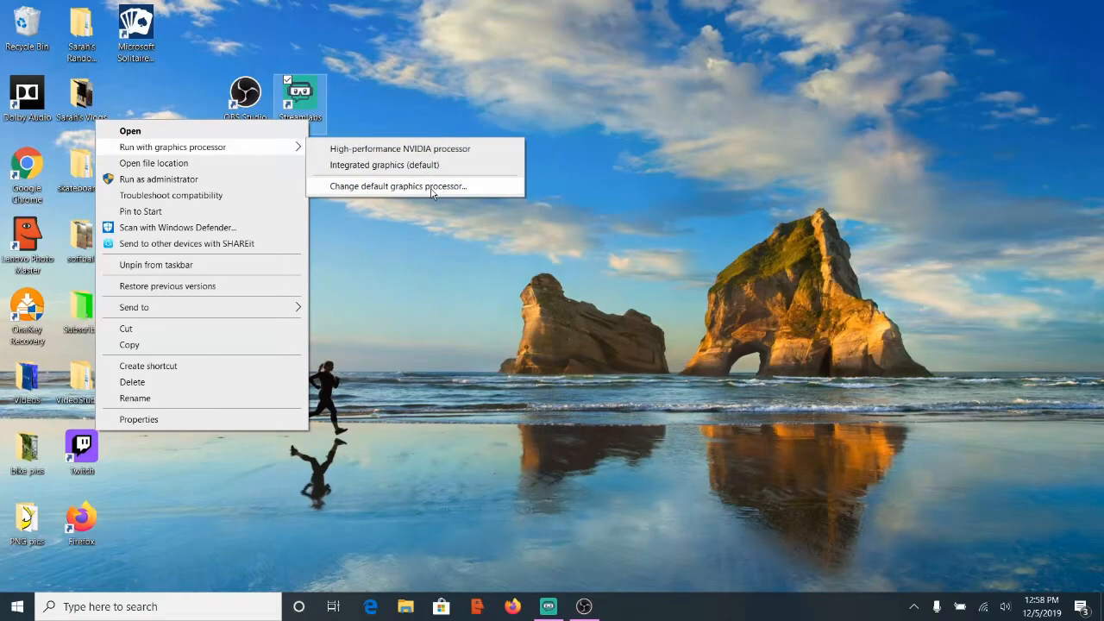
mouse_move(441, 193)
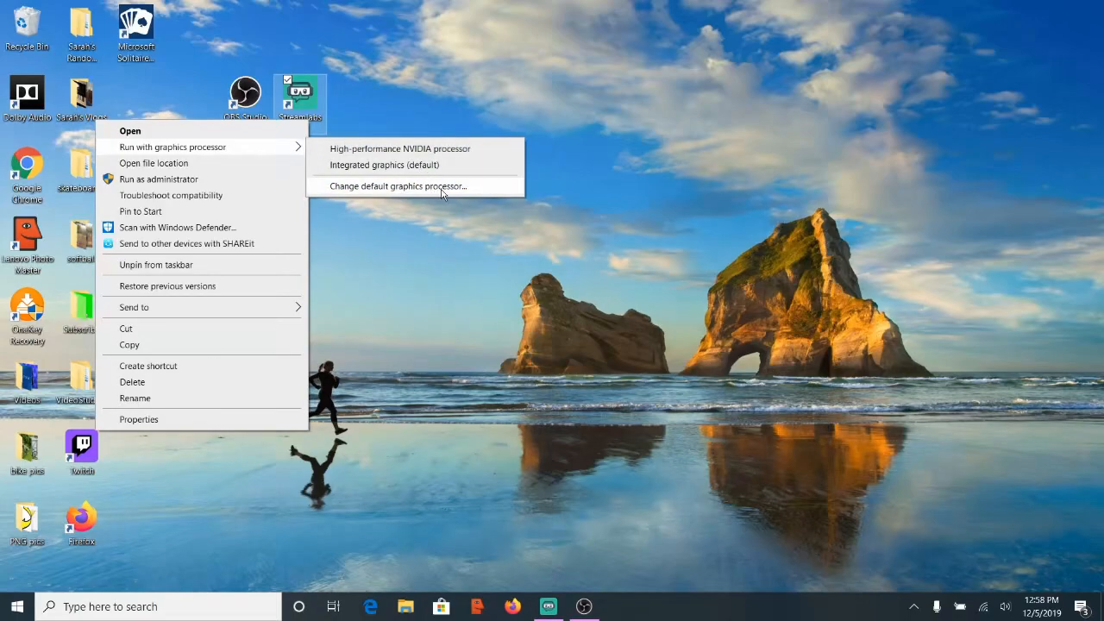
left_click(441, 194)
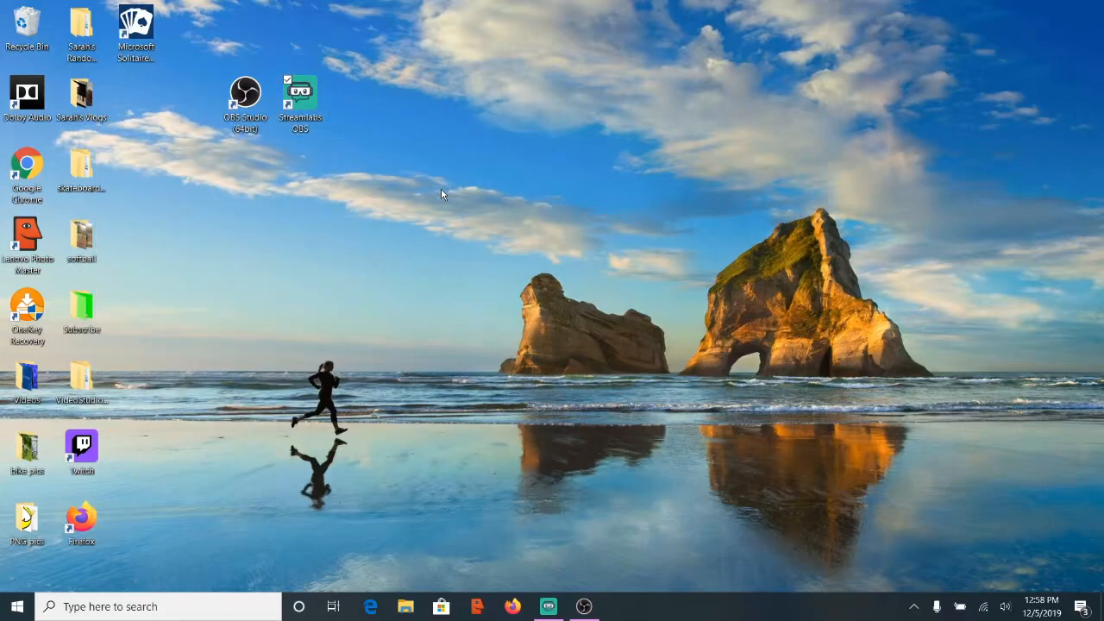
mouse_move(464, 191)
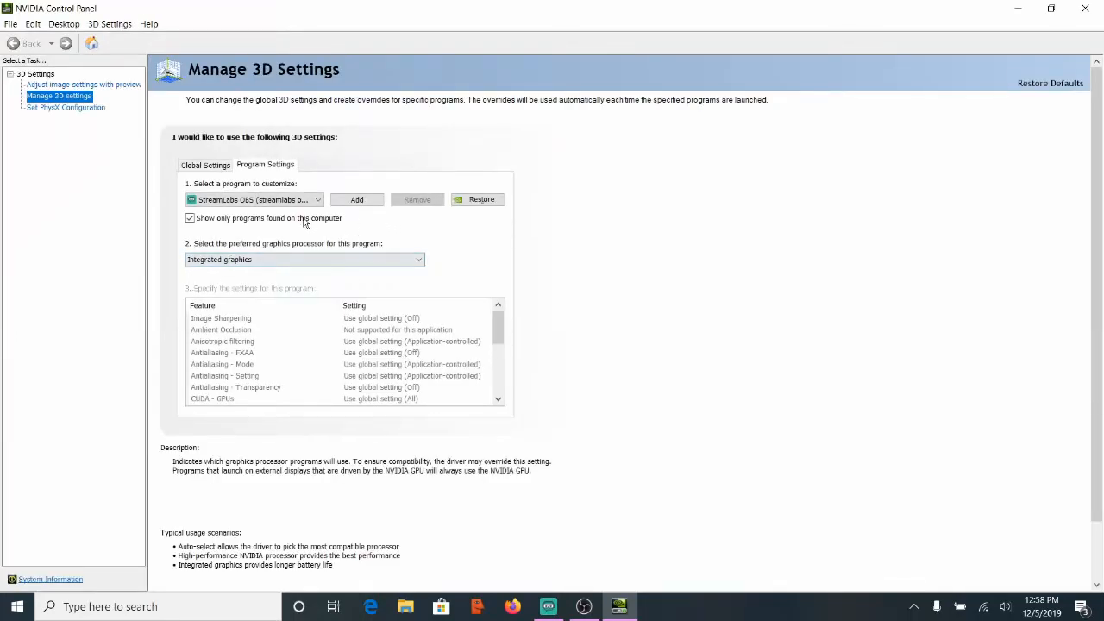
Set Streamlabs OBS's preferred graphics processor to Integrated graphics and apply.
left_click(419, 259)
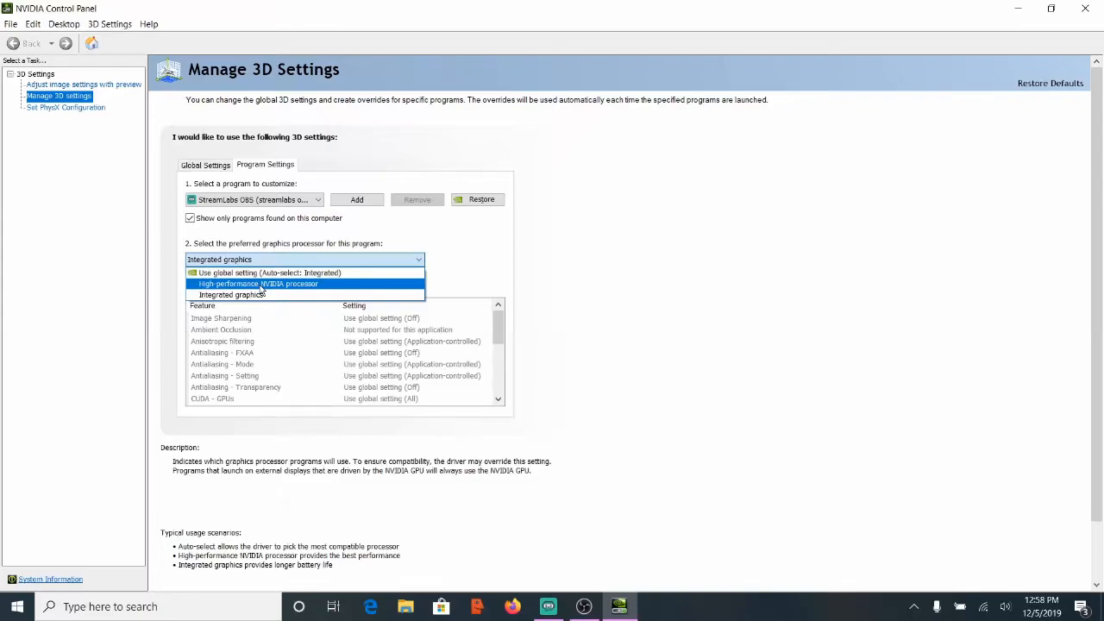
left_click(233, 294)
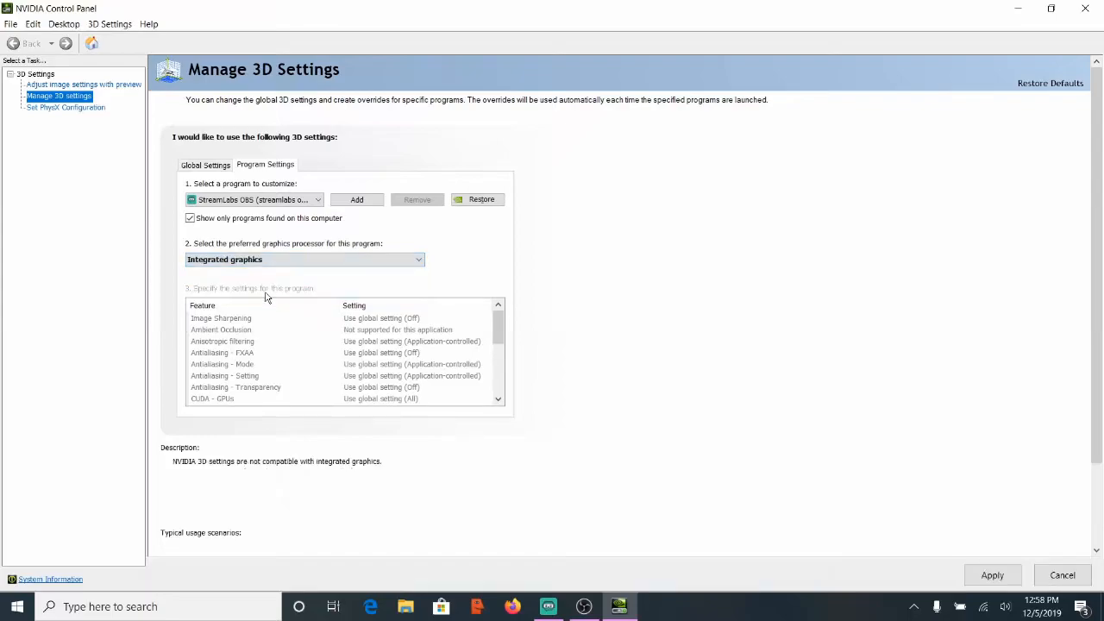
mouse_move(733, 455)
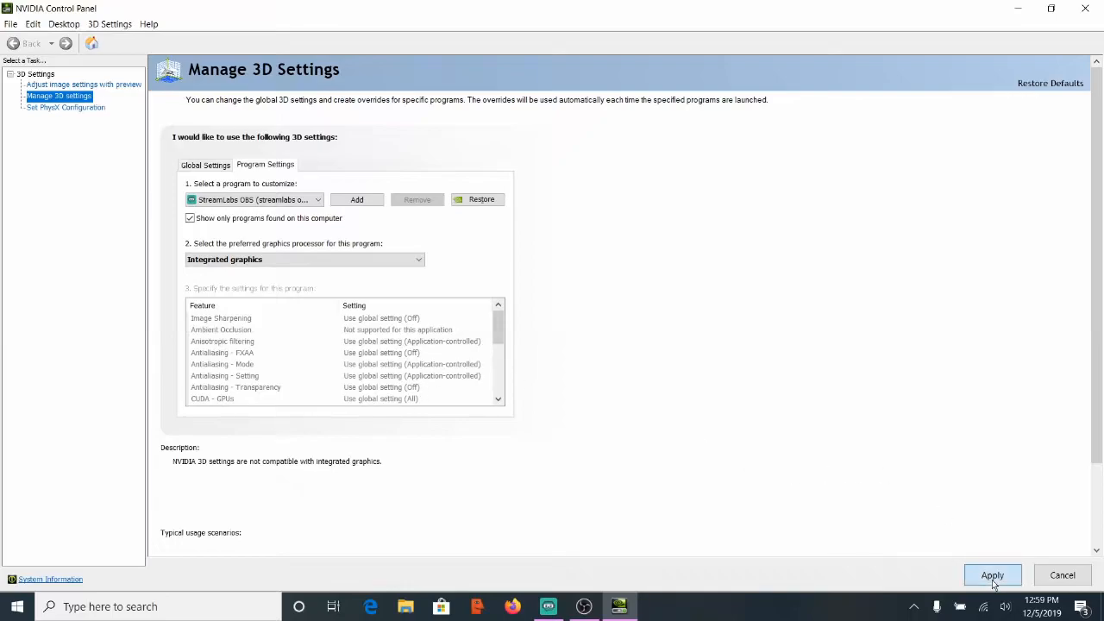
left_click(992, 576)
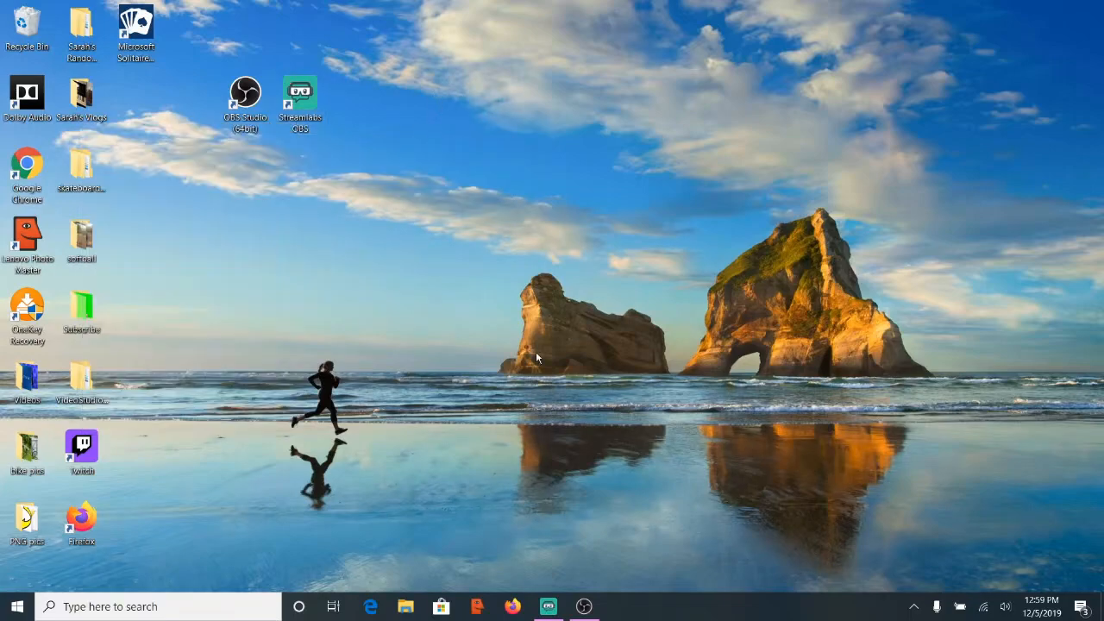
mouse_move(548, 607)
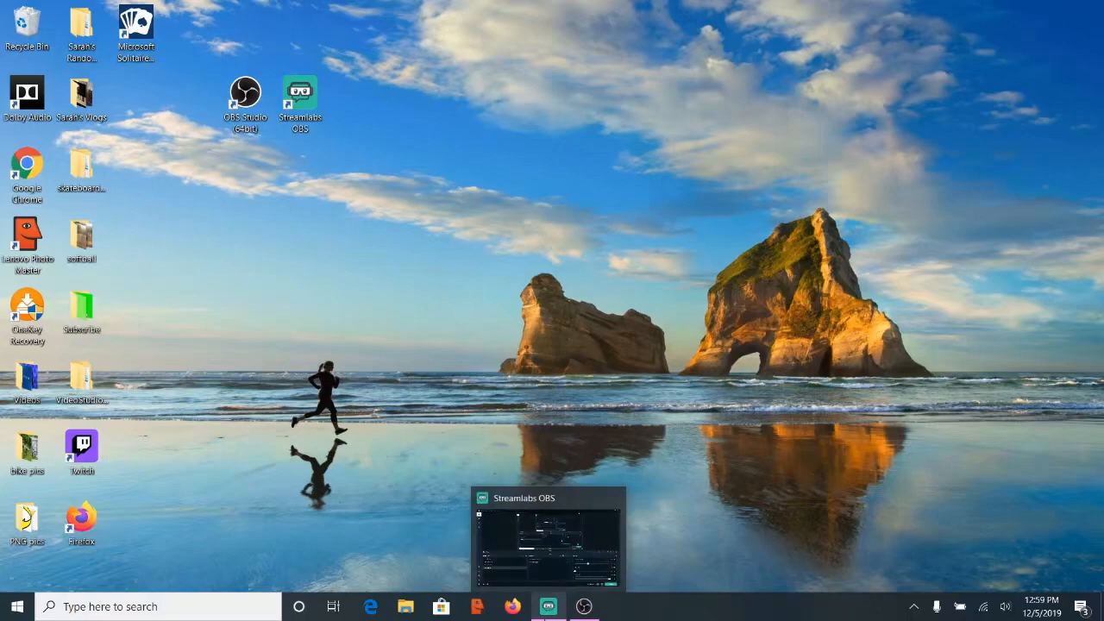
Check Streamlabs OBS on the taskbar and show the OBS Studio (64bit) shortcut's options.
left_click(548, 539)
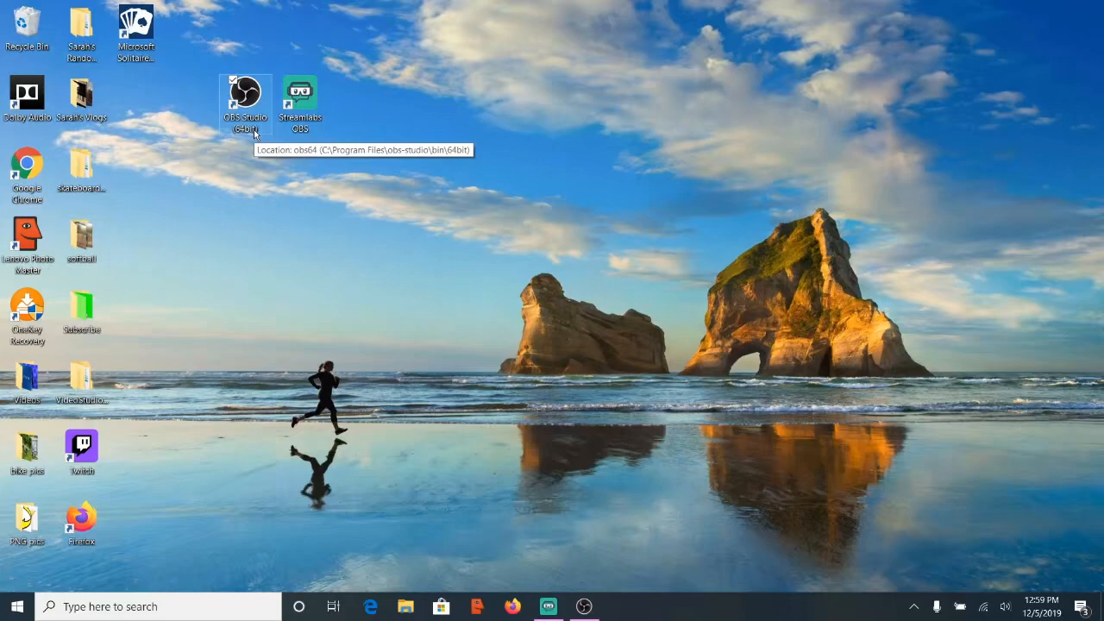
right_click(245, 99)
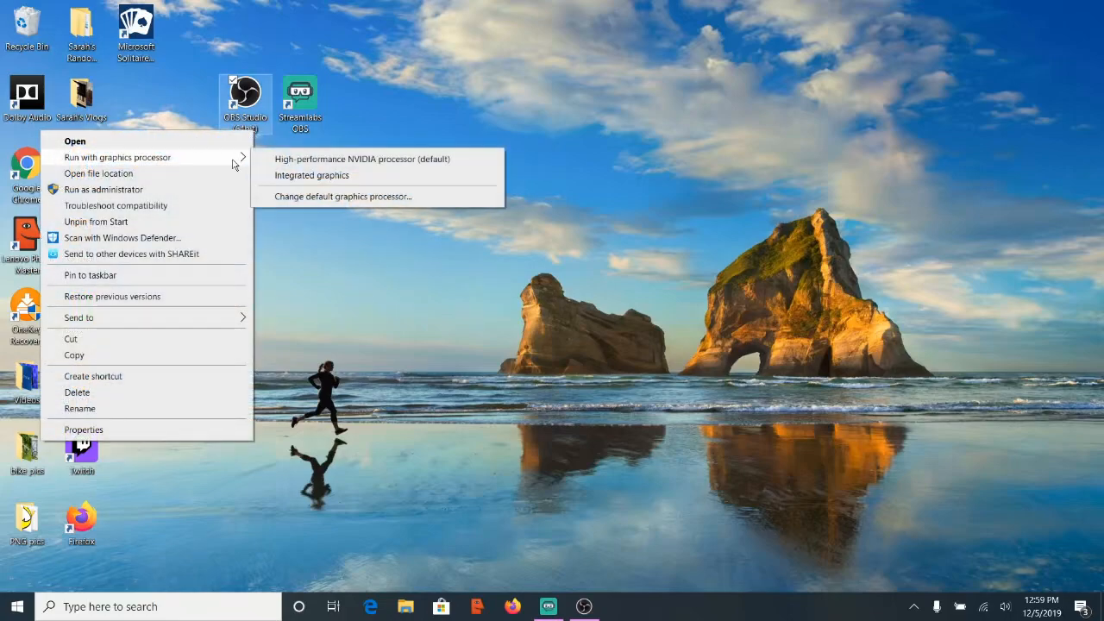
mouse_move(360, 175)
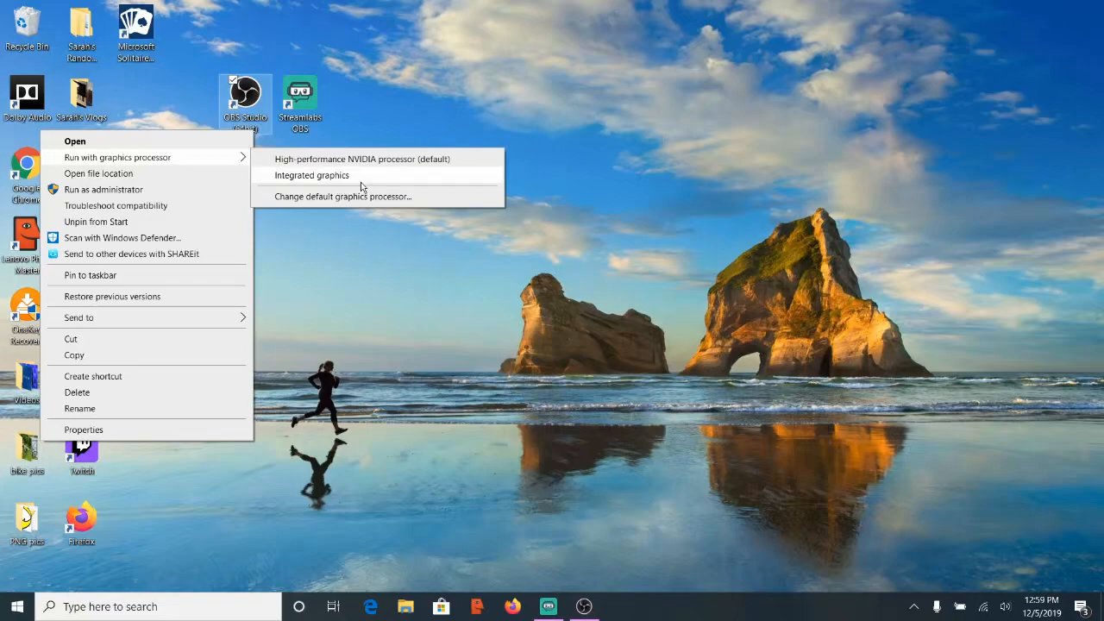